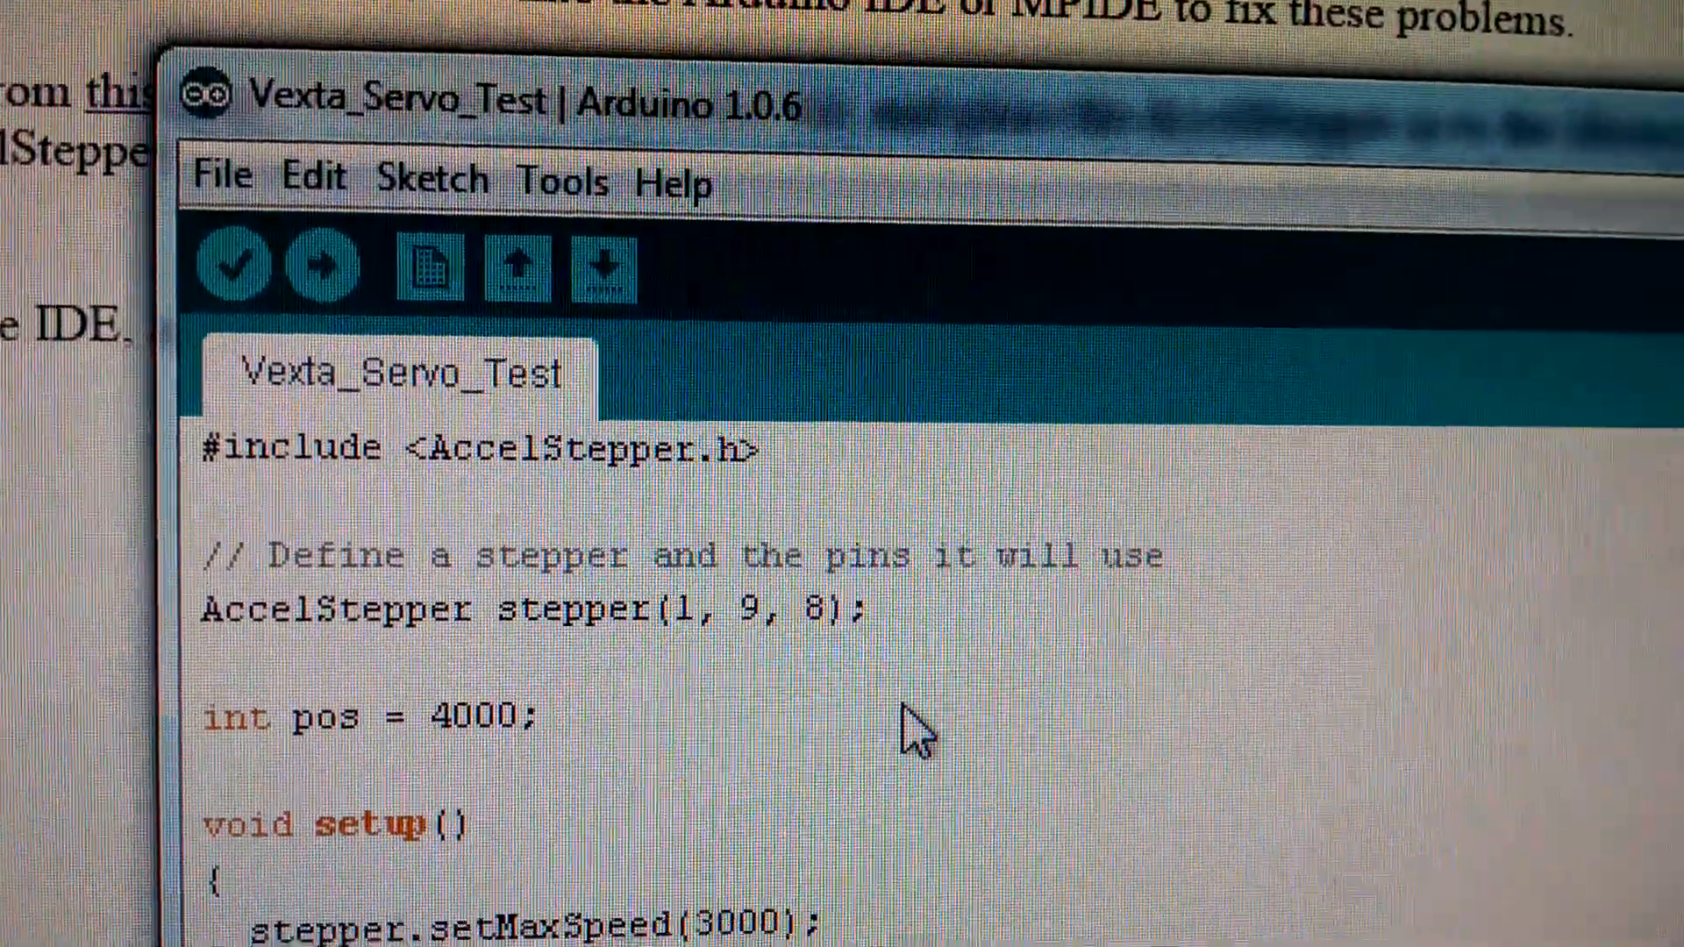
scroll("down", 3)
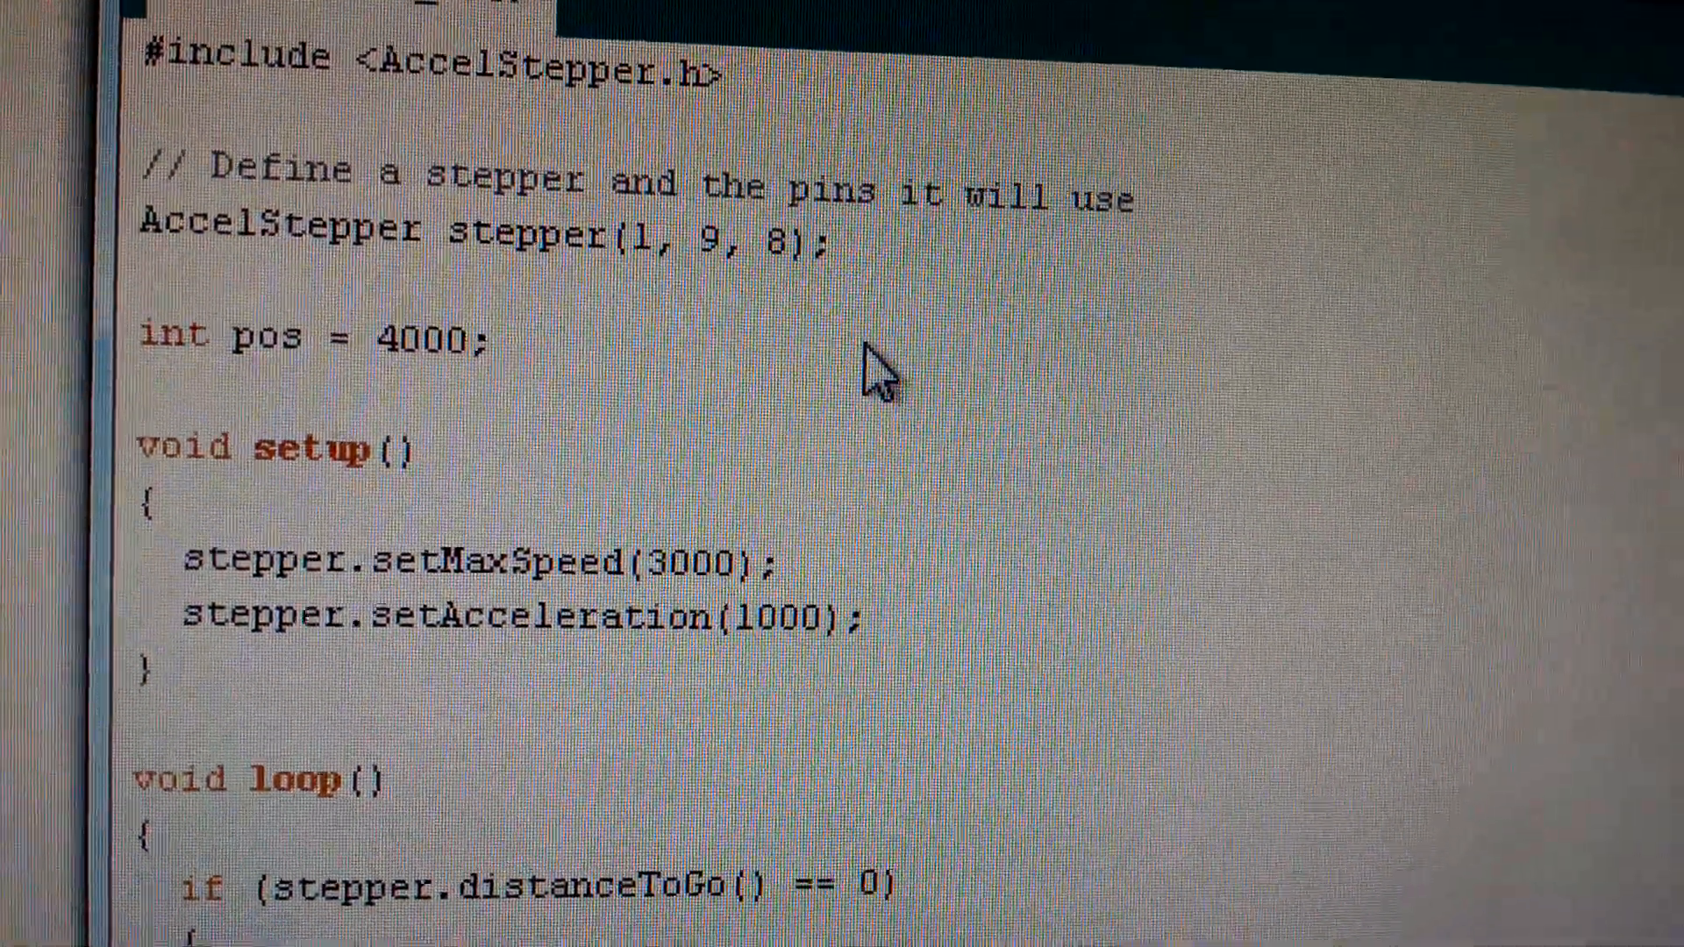
scroll("down", 3)
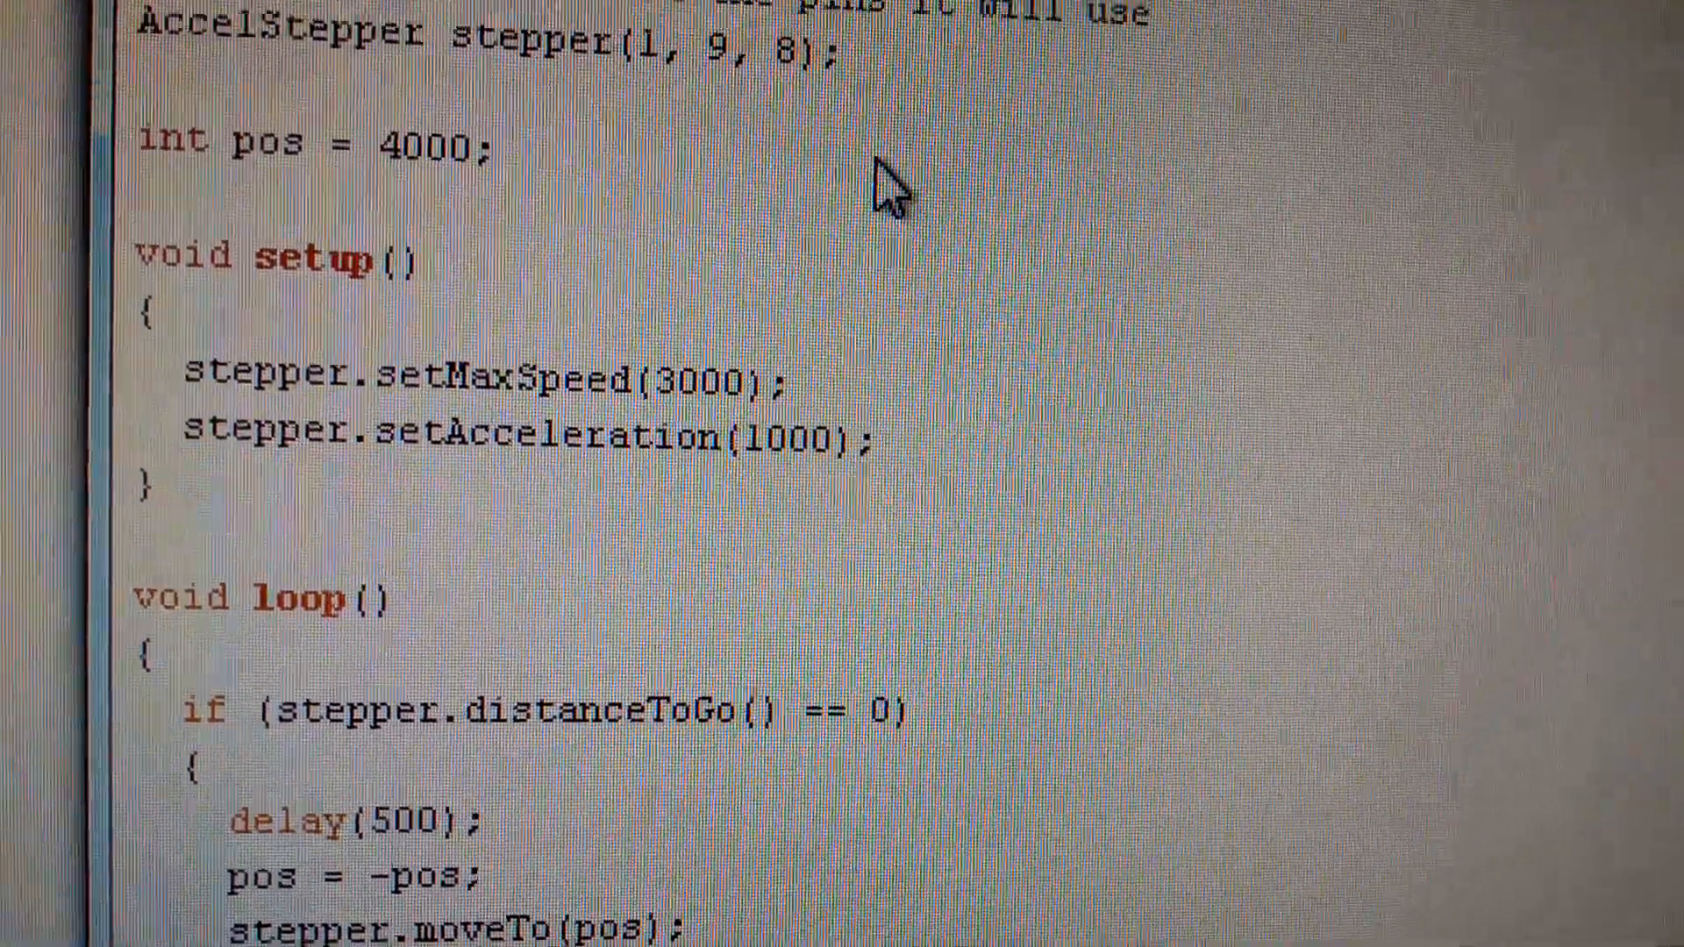
scroll("down", 3)
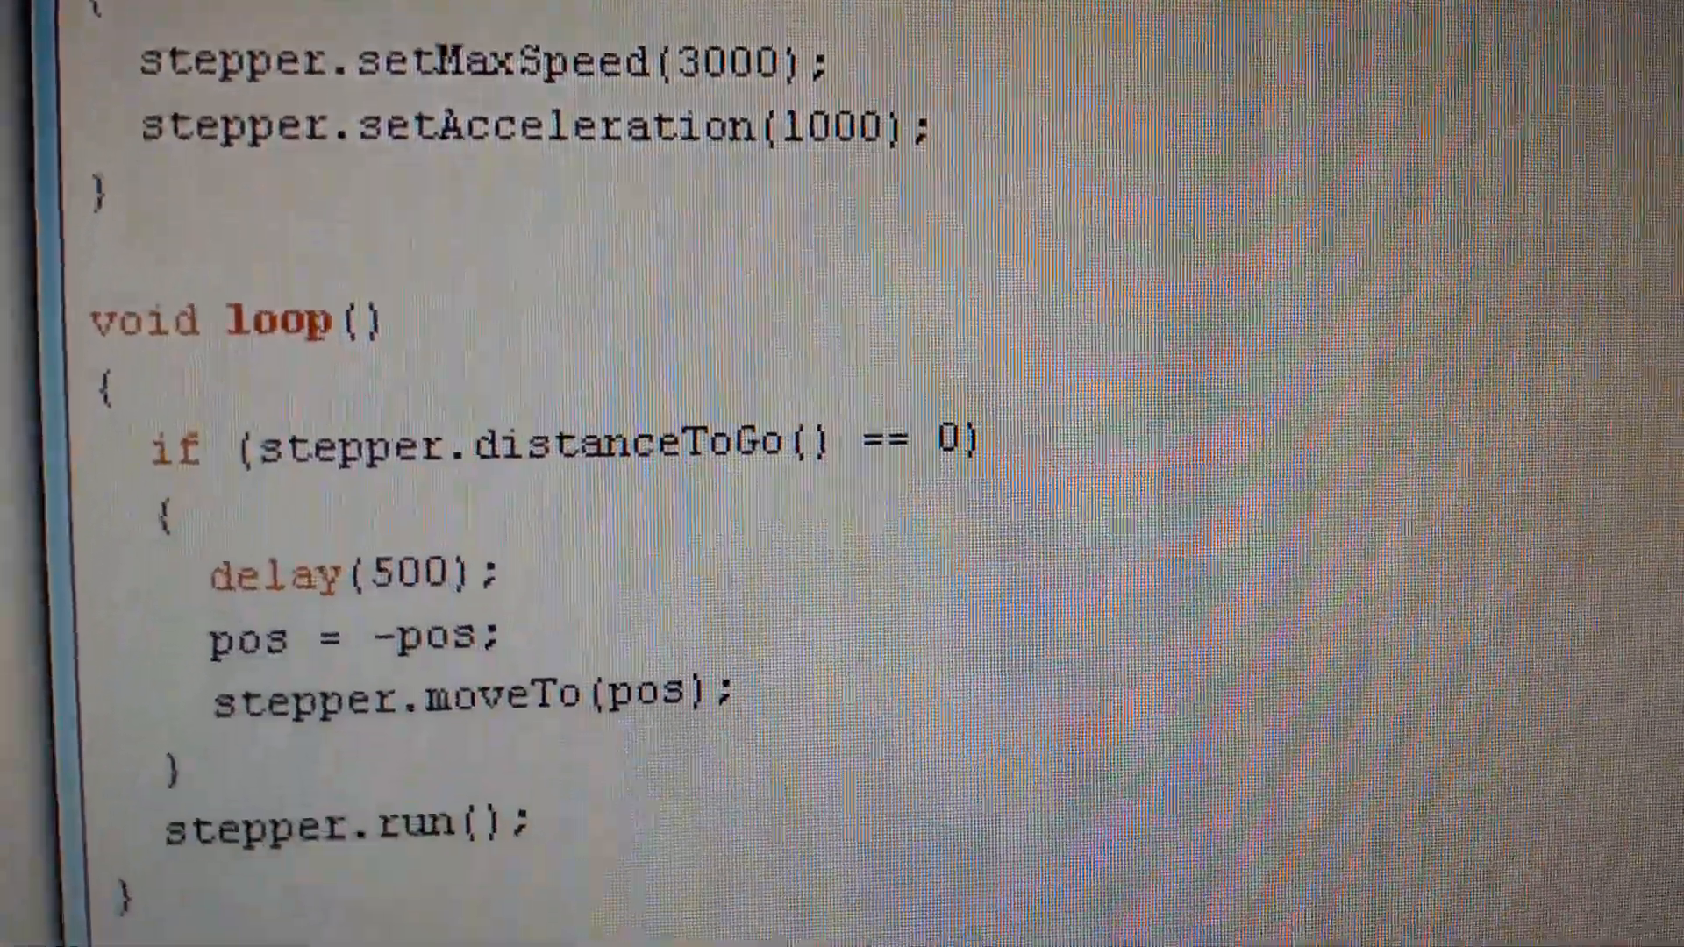